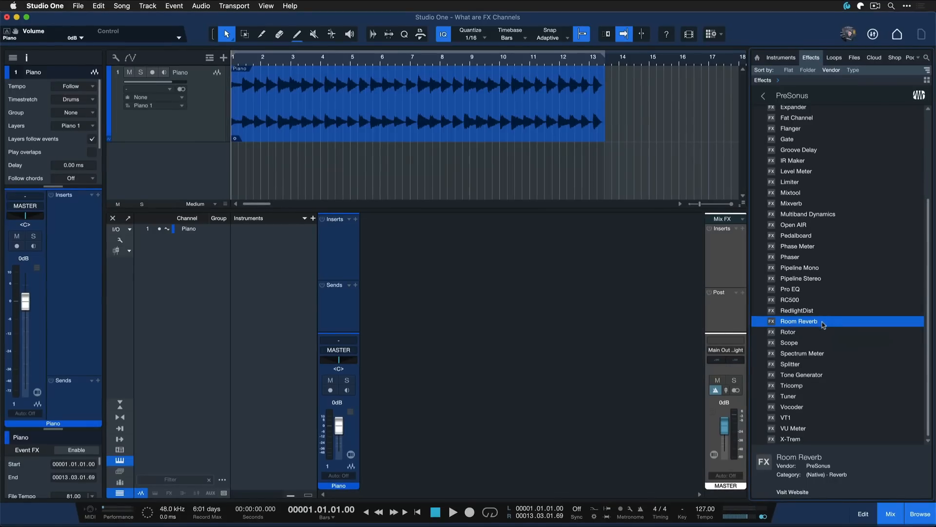
# Step: Audition the piano part, then insert Room Reverb on the Piano channel's Inserts
pyautogui.click(452, 513)
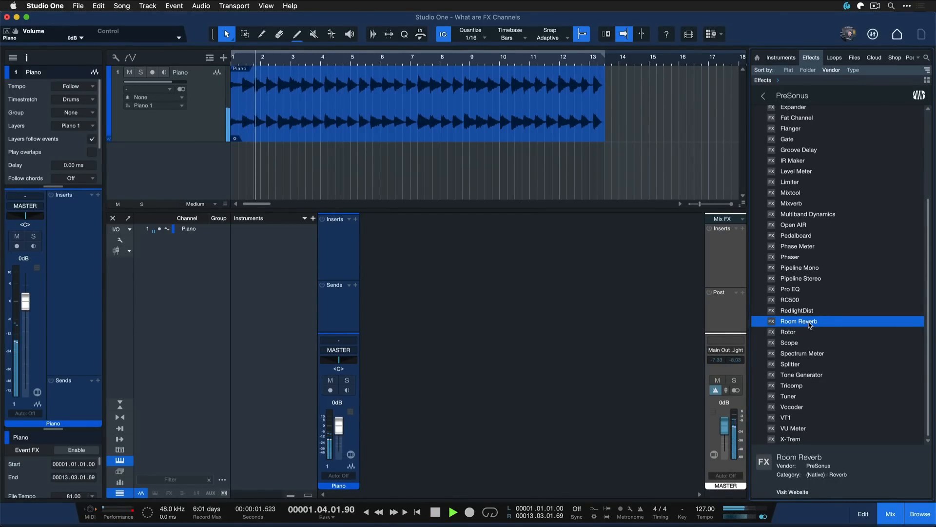
pyautogui.click(433, 512)
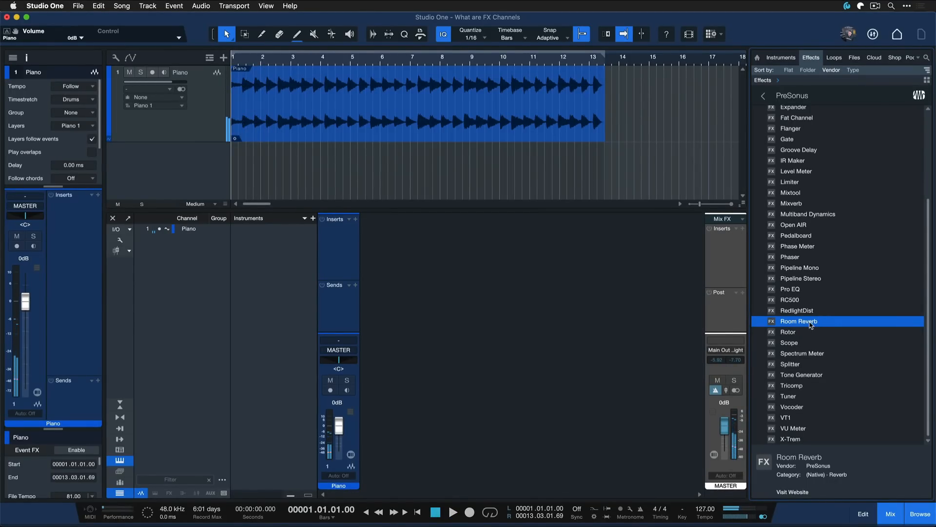
pyautogui.moveTo(799, 321); pyautogui.dragTo(394, 104)
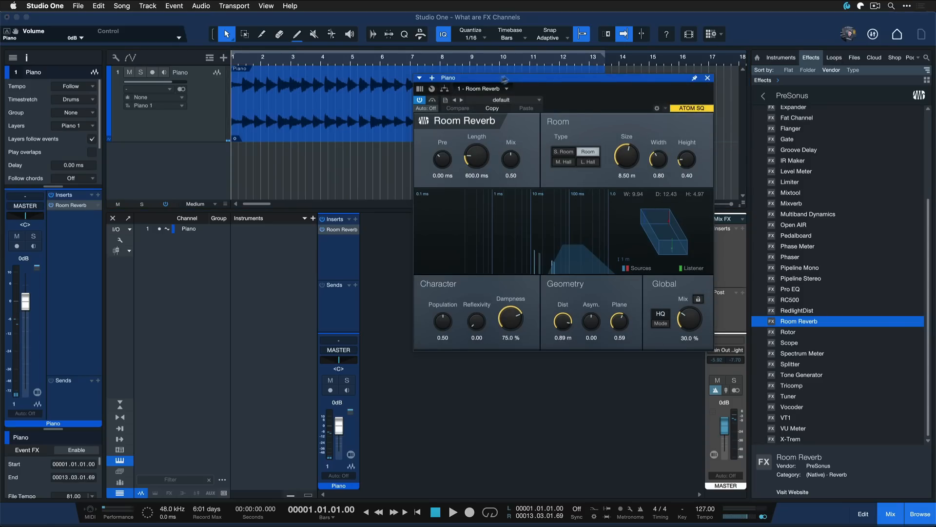
# Step: Remove the reverb insert, then engage the Pro EQ low cut and raise its frequency
pyautogui.click(708, 78)
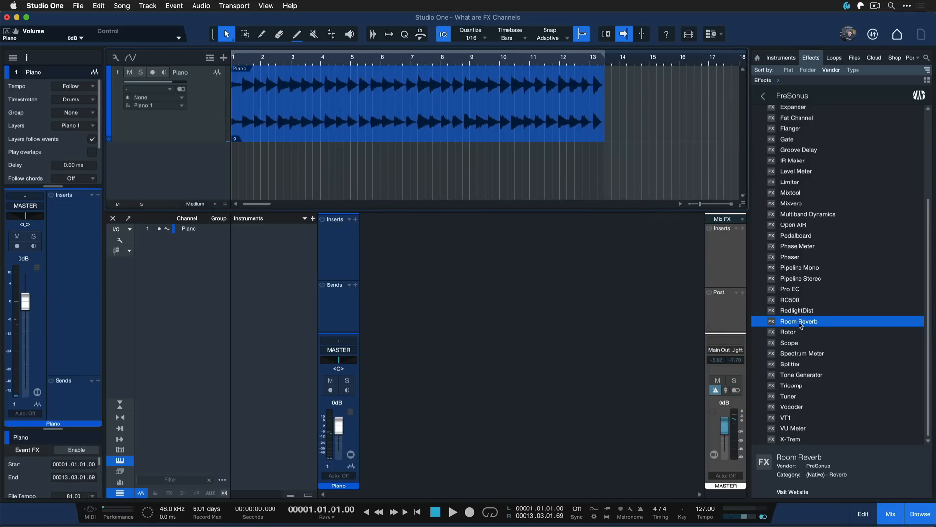
pyautogui.moveTo(802, 324)
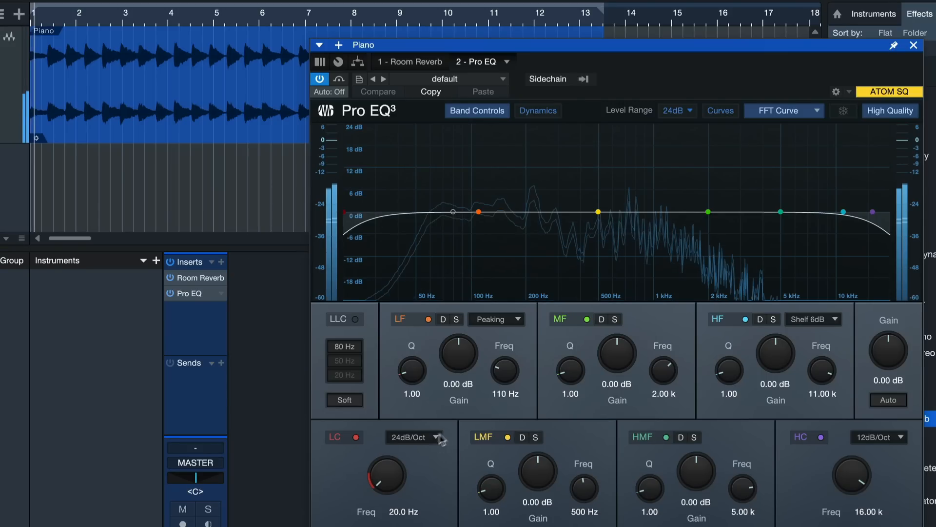
pyautogui.moveTo(387, 478); pyautogui.dragTo(388, 453)
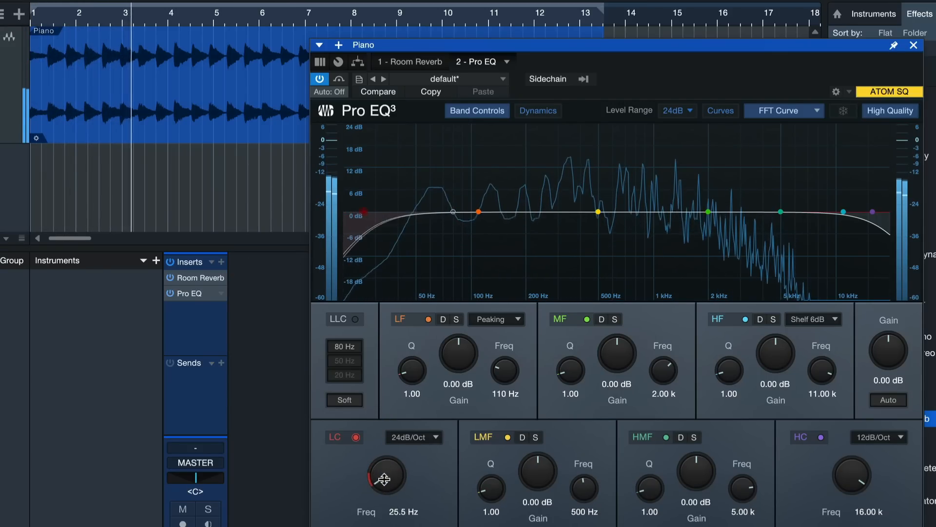
pyautogui.moveTo(386, 478); pyautogui.dragTo(387, 454)
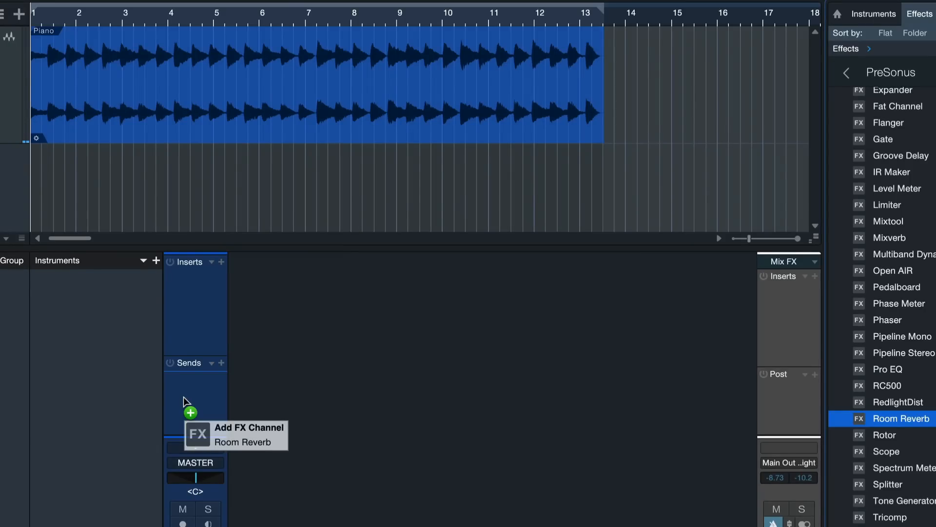
# Step: Create a Room Reverb FX send from Piano and set its Pro EQ low cut near 232 Hz
pyautogui.click(191, 414)
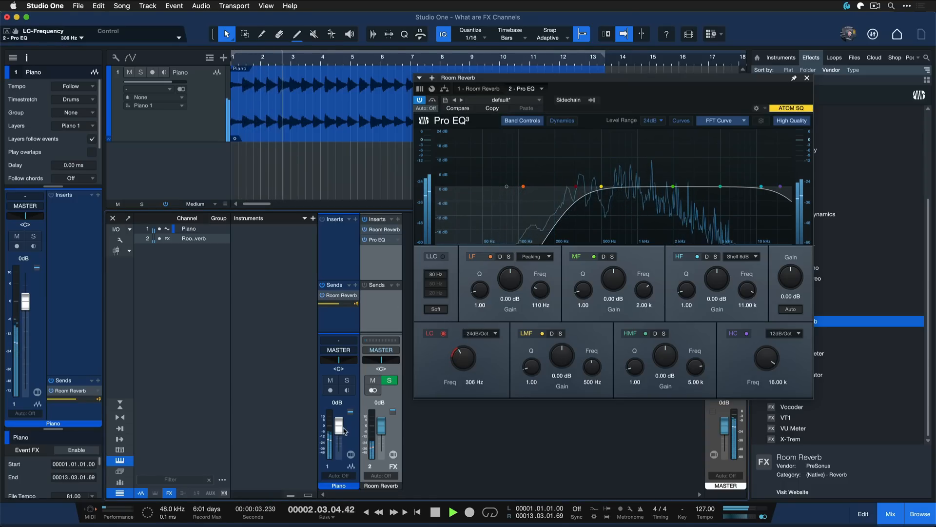
pyautogui.moveTo(338, 415); pyautogui.dragTo(338, 430)
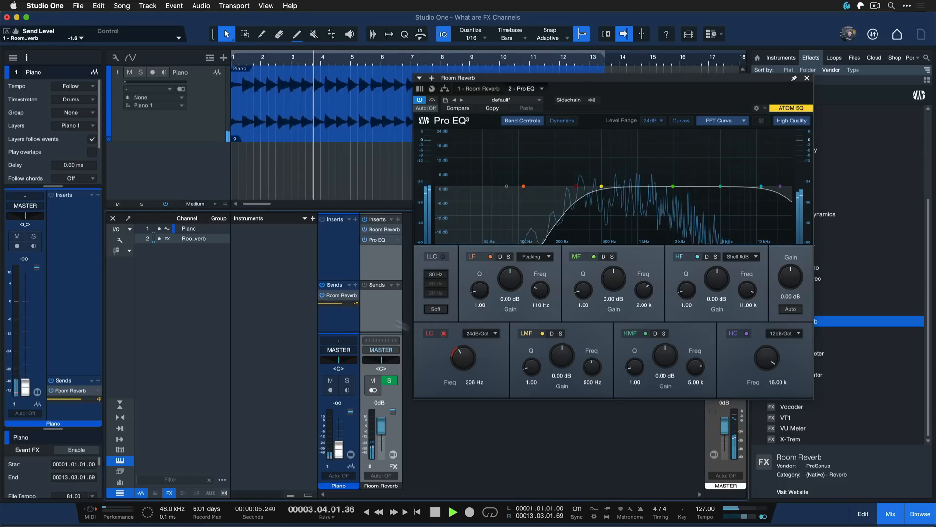
pyautogui.moveTo(465, 358); pyautogui.dragTo(456, 349)
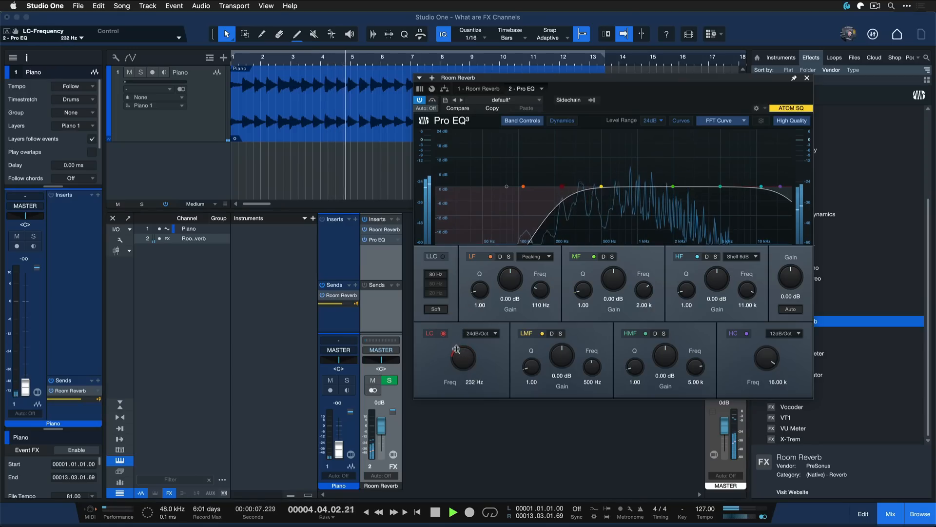
pyautogui.moveTo(464, 355); pyautogui.dragTo(453, 371)
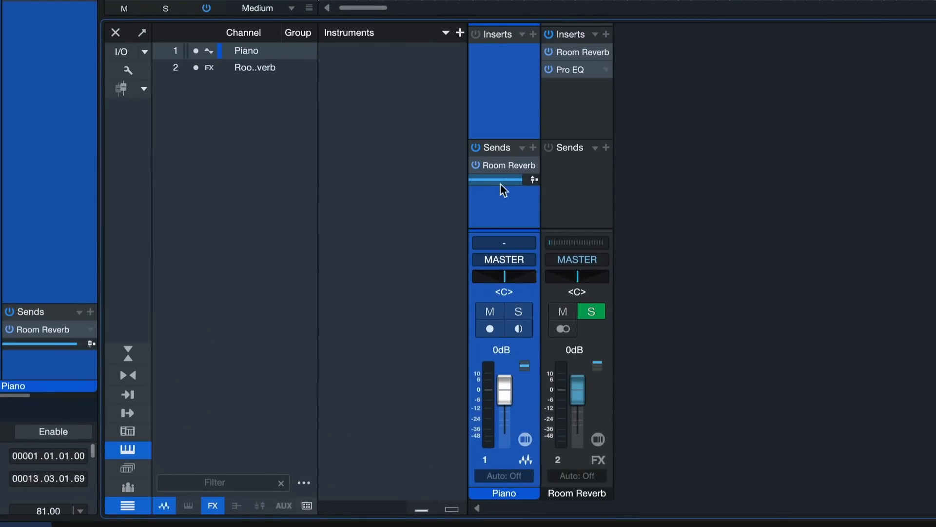
pyautogui.moveTo(518, 190)
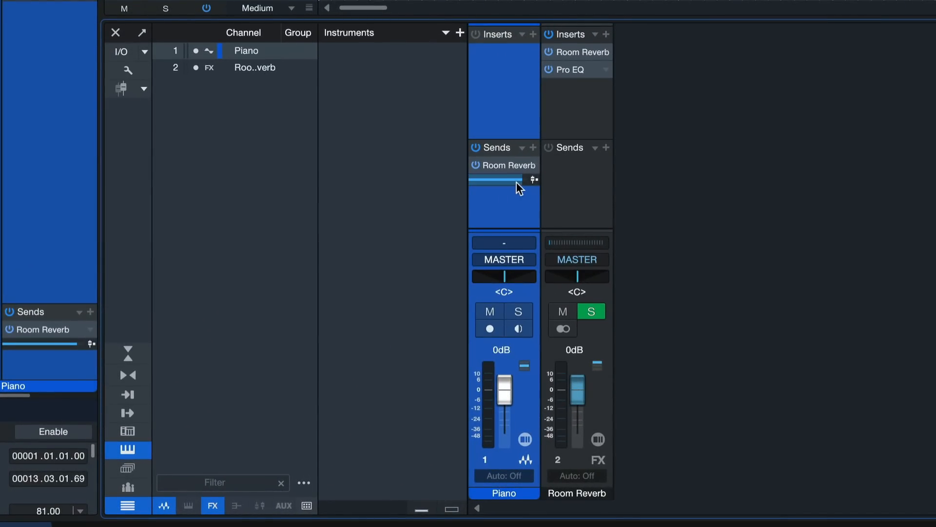
# Step: Bring the Piano's Room Reverb send down to about -6.5 dB via its send popup
pyautogui.moveTo(496, 179); pyautogui.dragTo(512, 180)
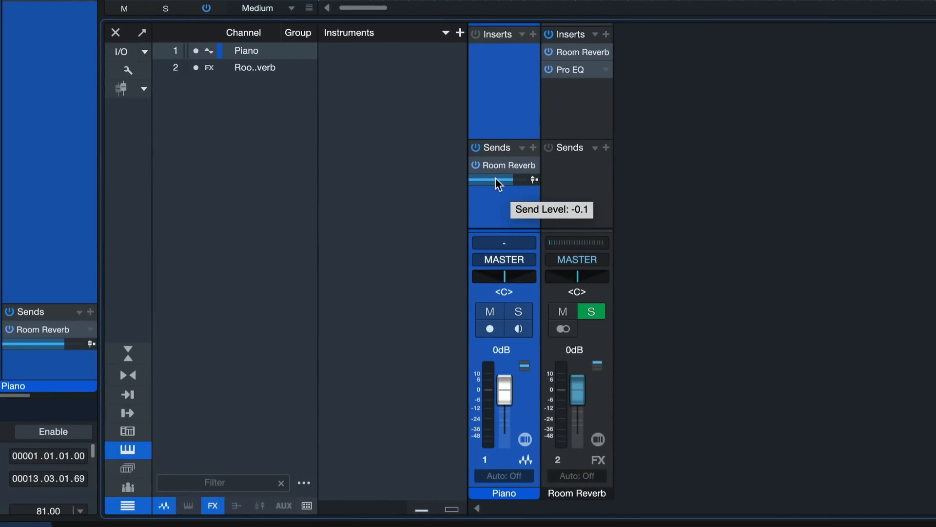
pyautogui.moveTo(515, 276); pyautogui.dragTo(484, 276)
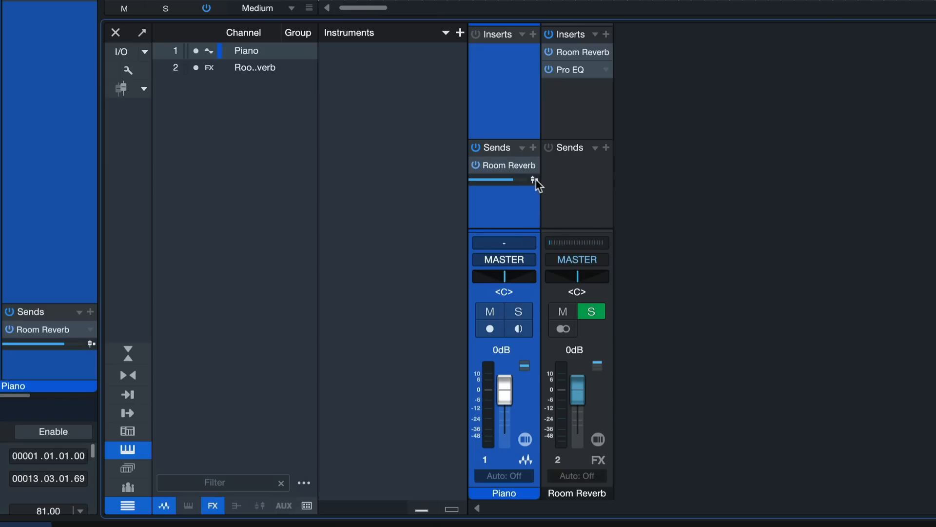
pyautogui.moveTo(531, 182)
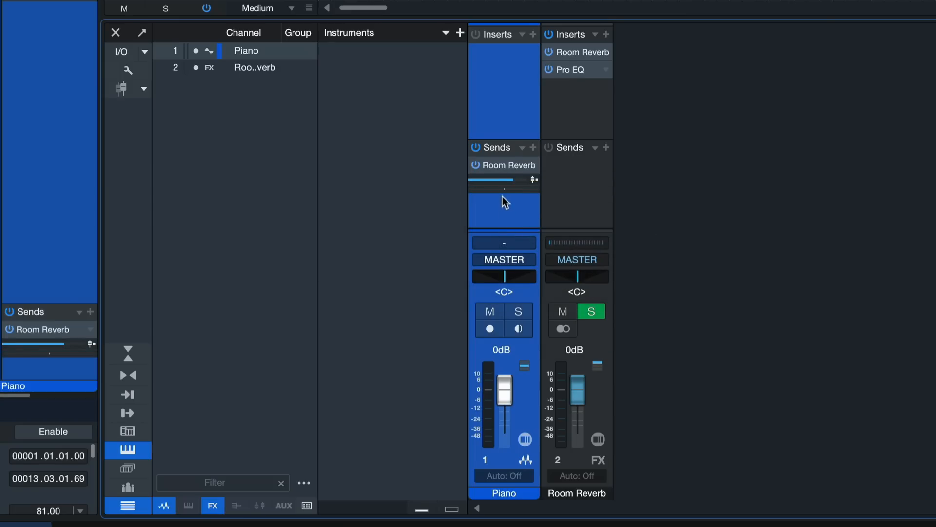
pyautogui.moveTo(503, 187); pyautogui.dragTo(493, 187)
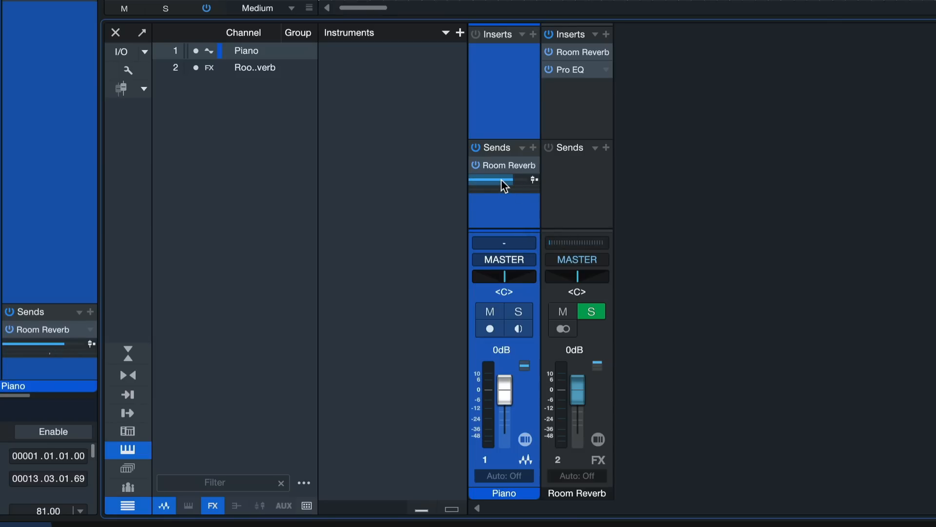
pyautogui.click(504, 180)
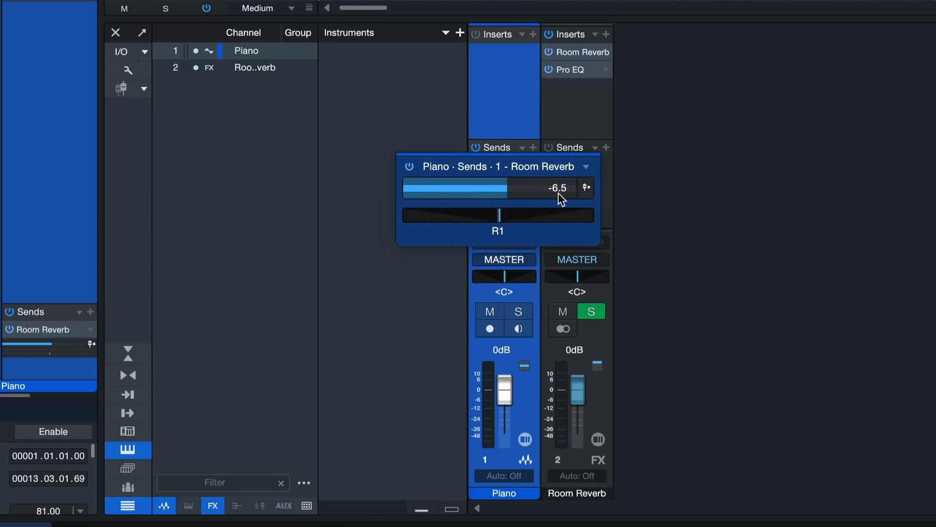
pyautogui.moveTo(515, 216); pyautogui.dragTo(469, 216)
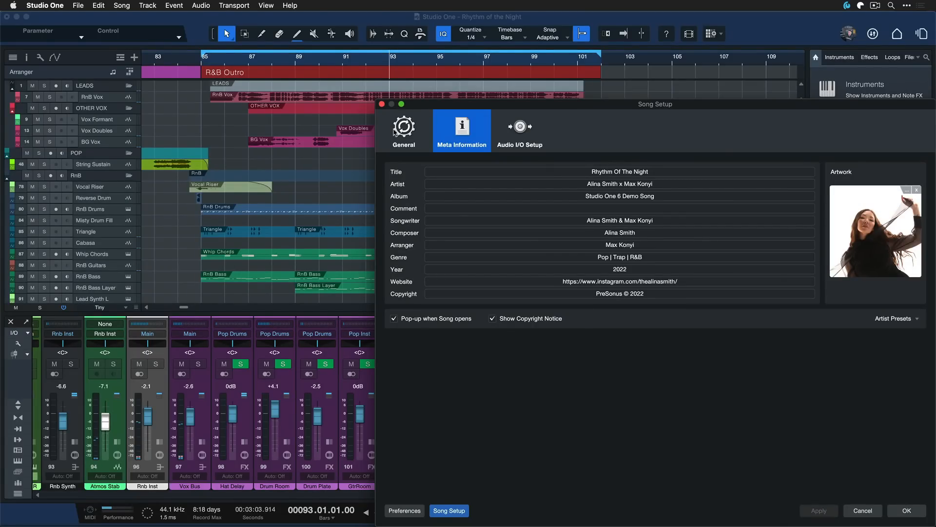
# Step: Set the RnB Delay fader to +5 dB and send it into a new Room Reverb FX channel
pyautogui.click(861, 510)
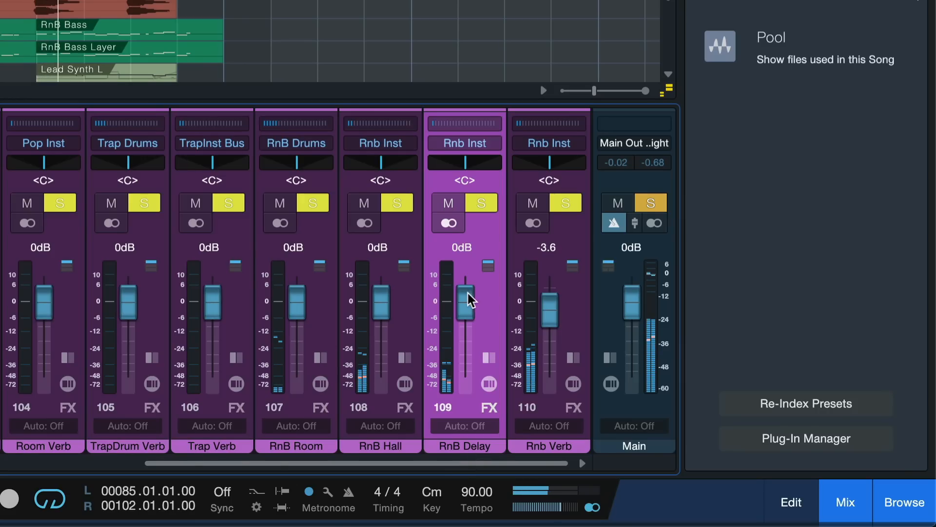
pyautogui.moveTo(464, 301); pyautogui.dragTo(464, 281)
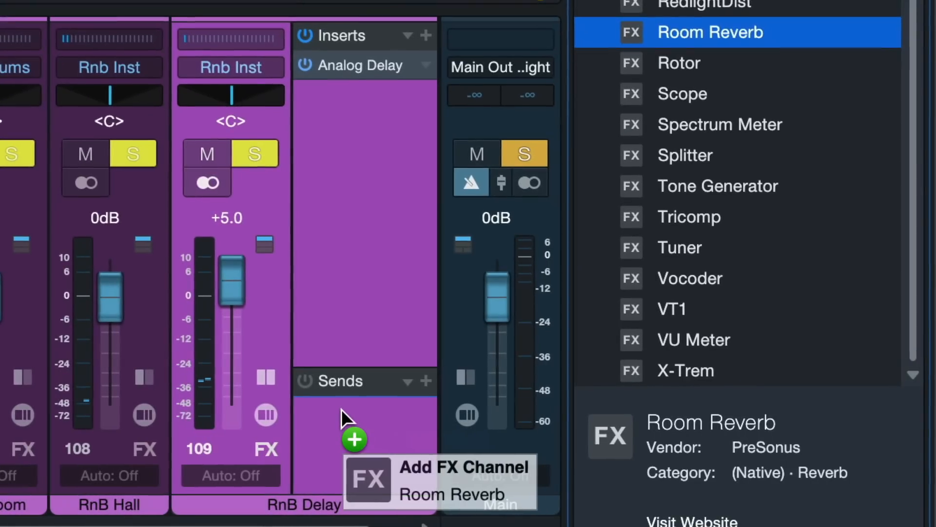
pyautogui.click(354, 439)
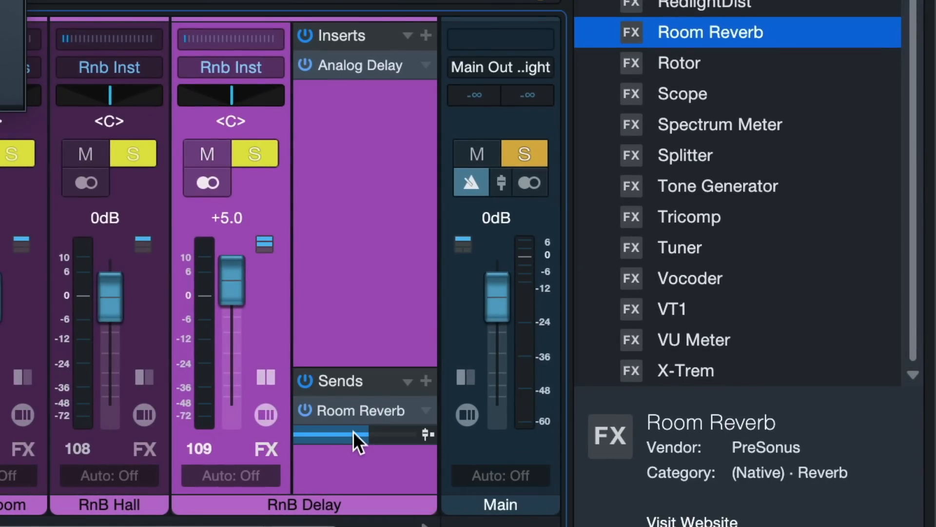
pyautogui.moveTo(358, 435); pyautogui.dragTo(400, 435)
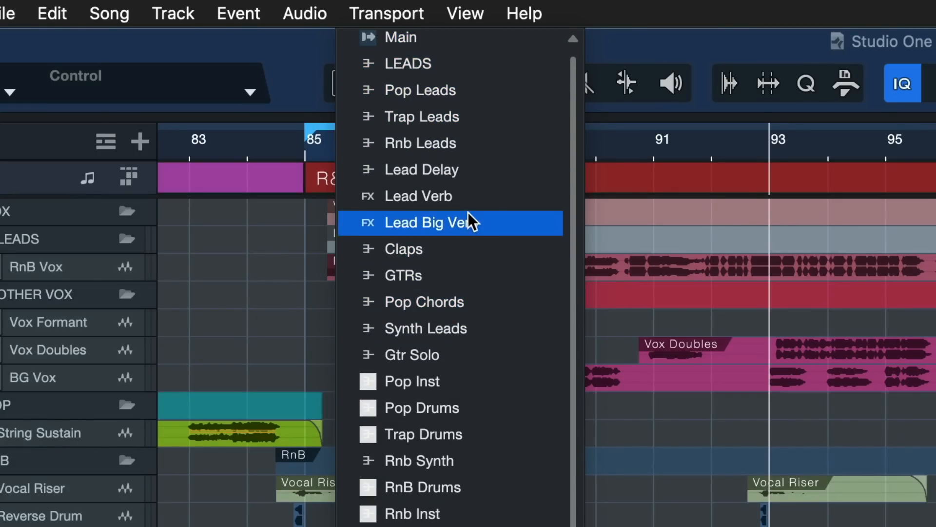
pyautogui.moveTo(421, 169)
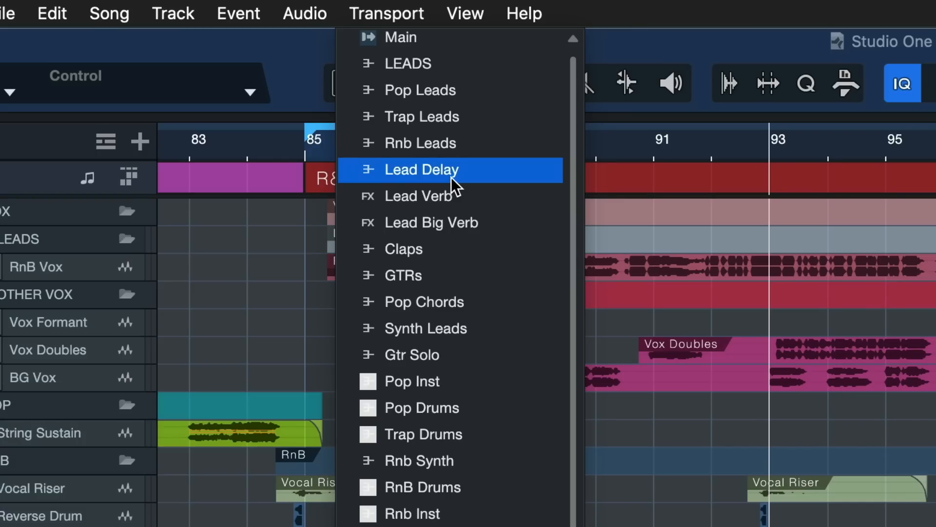
pyautogui.moveTo(418, 152)
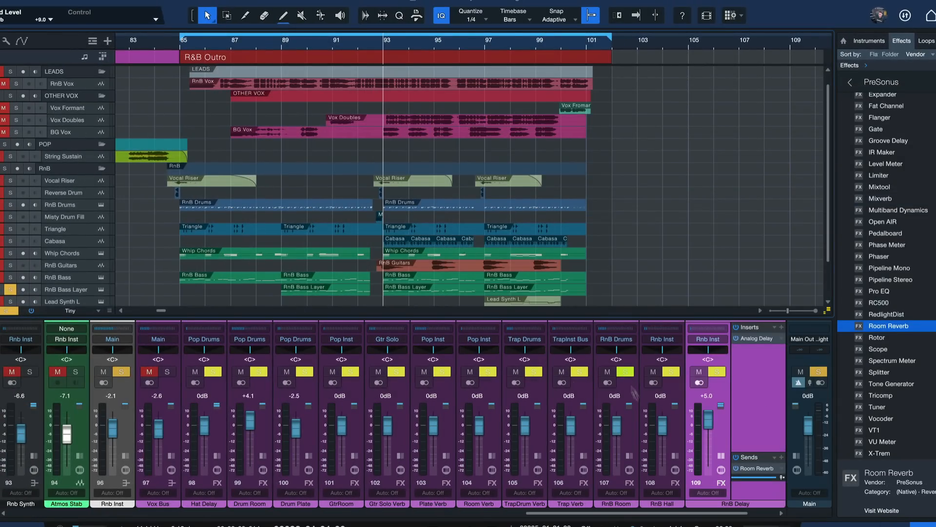
# Step: Choose RnB Drums from the RnB Room FX channel's send-source list and reopen the list
pyautogui.click(626, 371)
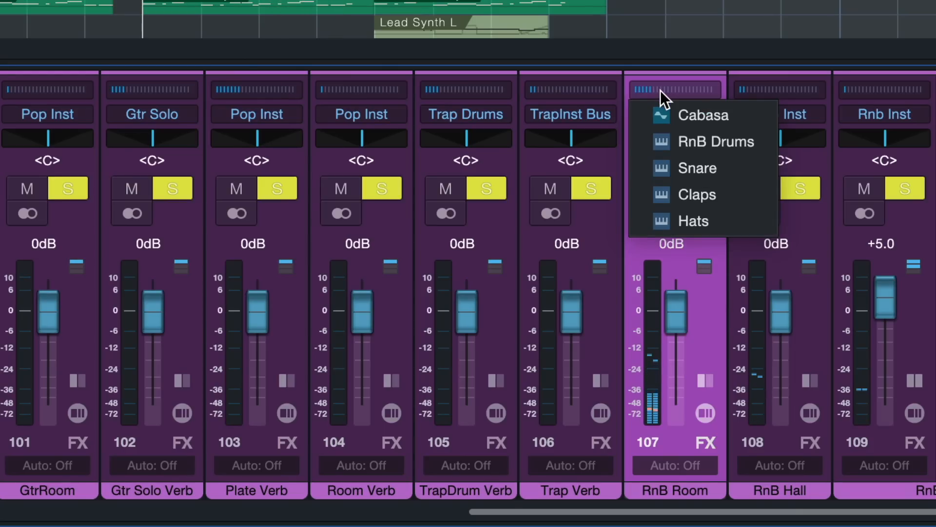
pyautogui.click(719, 141)
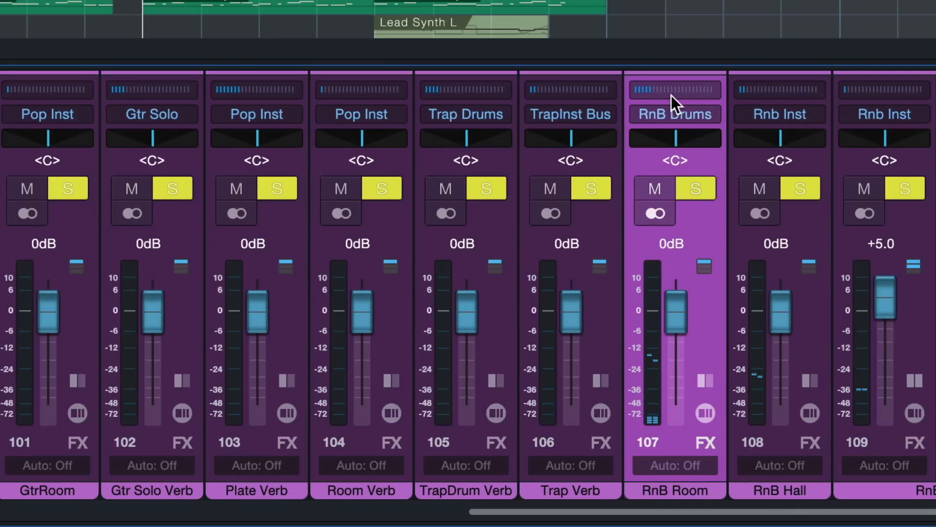
pyautogui.click(675, 115)
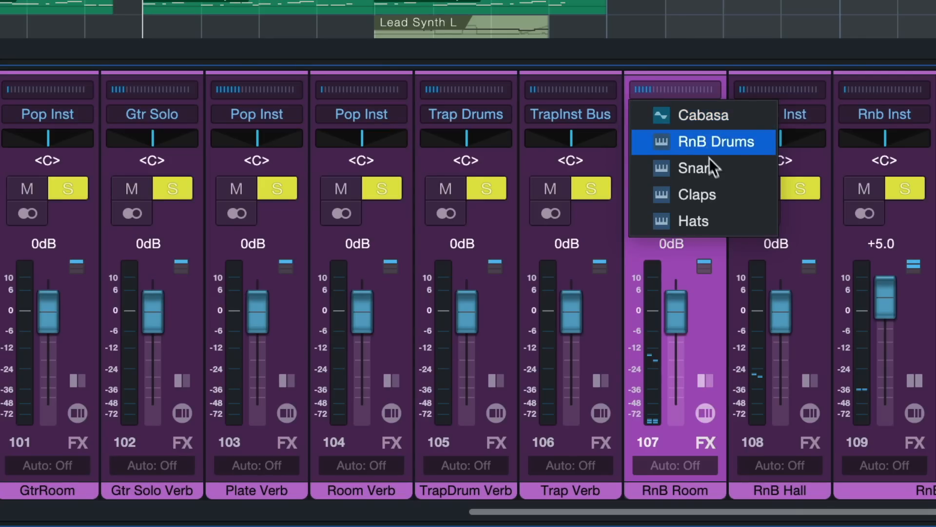
pyautogui.moveTo(704, 116)
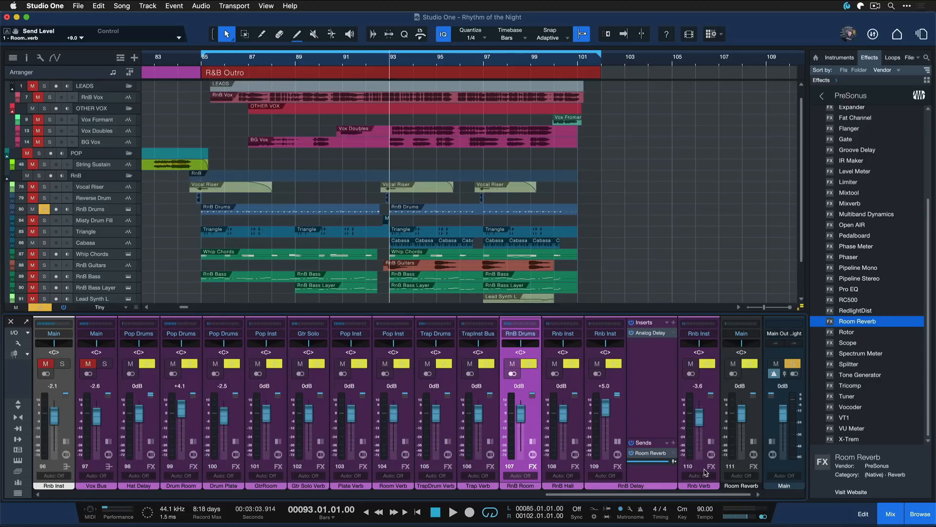
pyautogui.moveTo(481, 385)
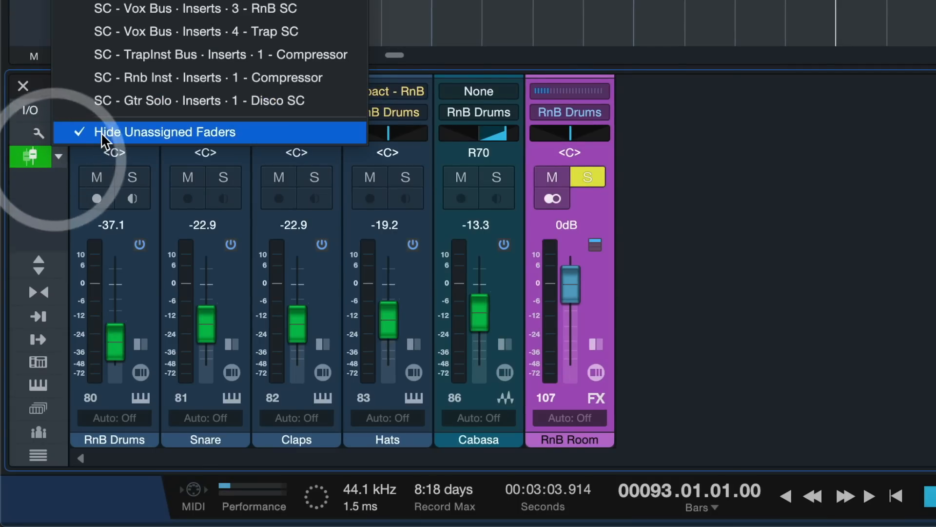
# Step: Hide unassigned faders and balance the RnB Drums send into RnB Room during playback
pyautogui.click(165, 132)
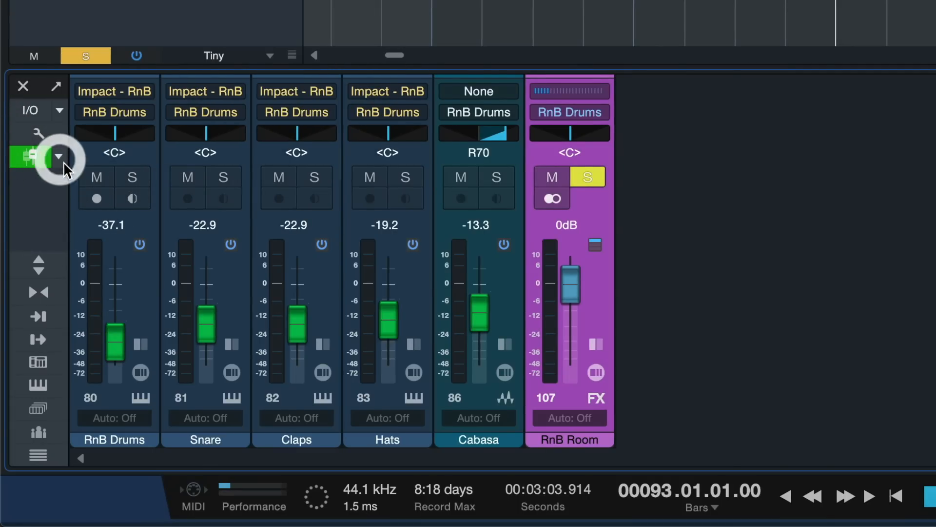
pyautogui.click(60, 157)
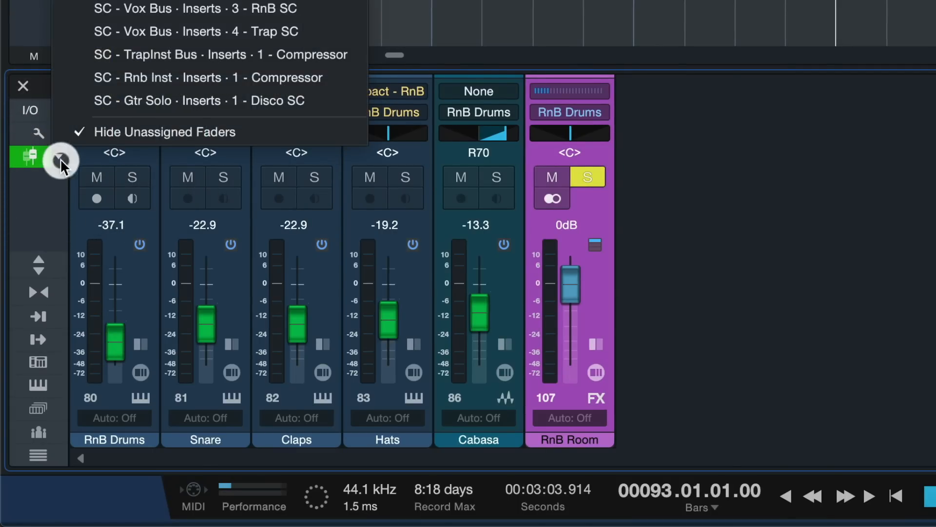
pyautogui.click(58, 160)
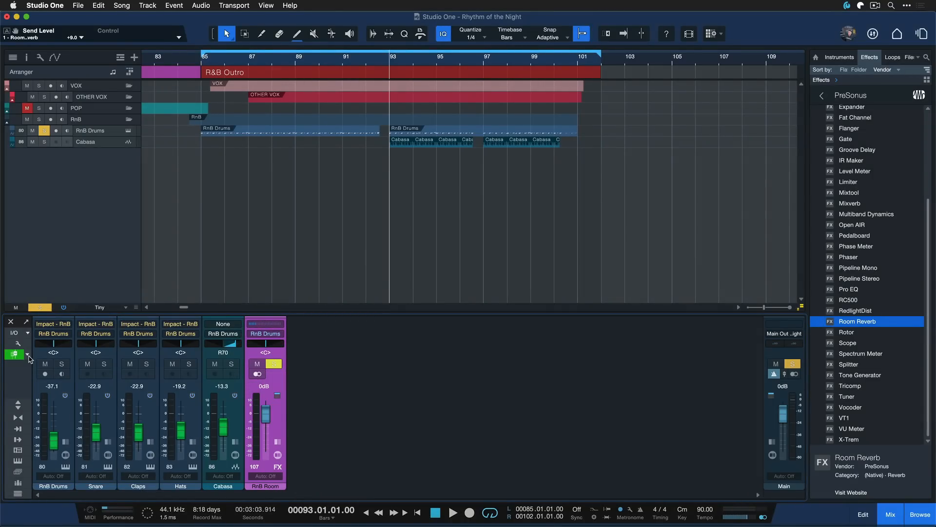
pyautogui.click(451, 512)
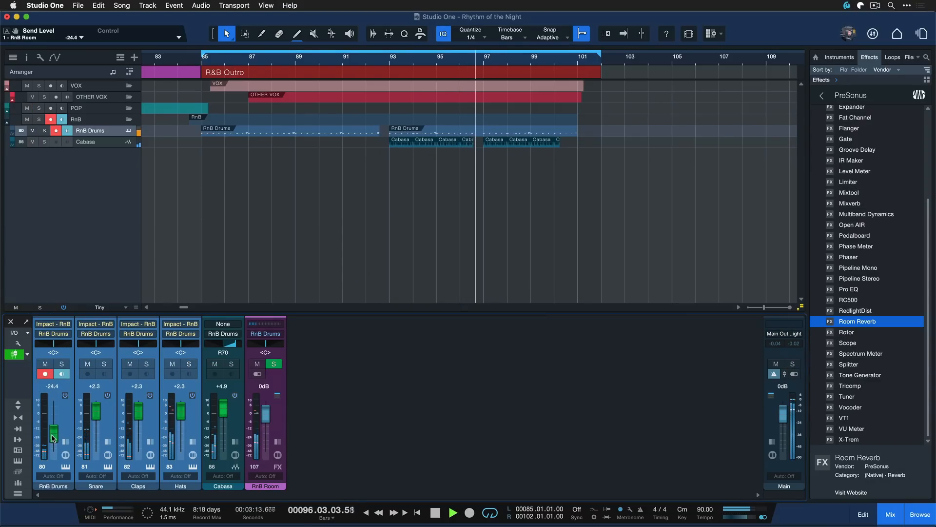
pyautogui.moveTo(53, 430); pyautogui.dragTo(53, 439)
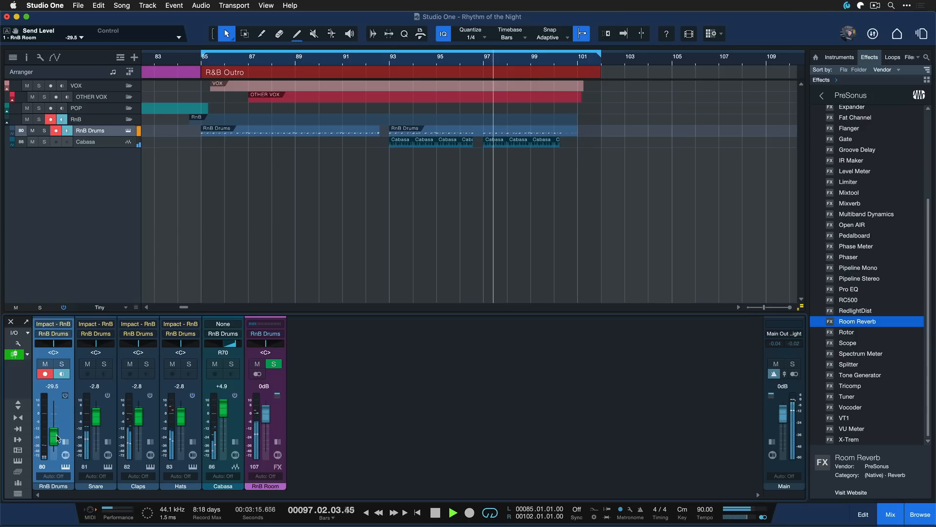
pyautogui.moveTo(53, 436); pyautogui.dragTo(53, 411)
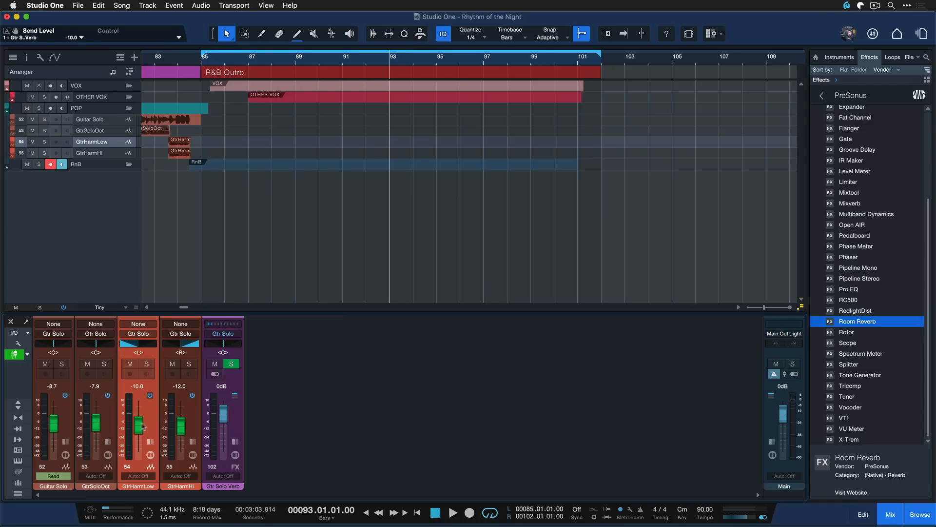
# Step: Raise the Guitar Solo send level into the Gtr Solo Verb reverb
pyautogui.moveTo(53, 430); pyautogui.dragTo(55, 418)
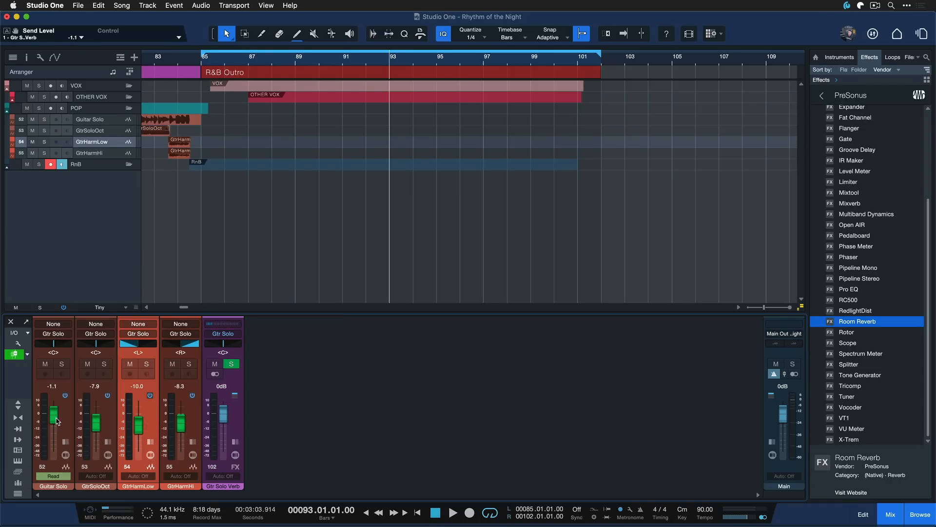